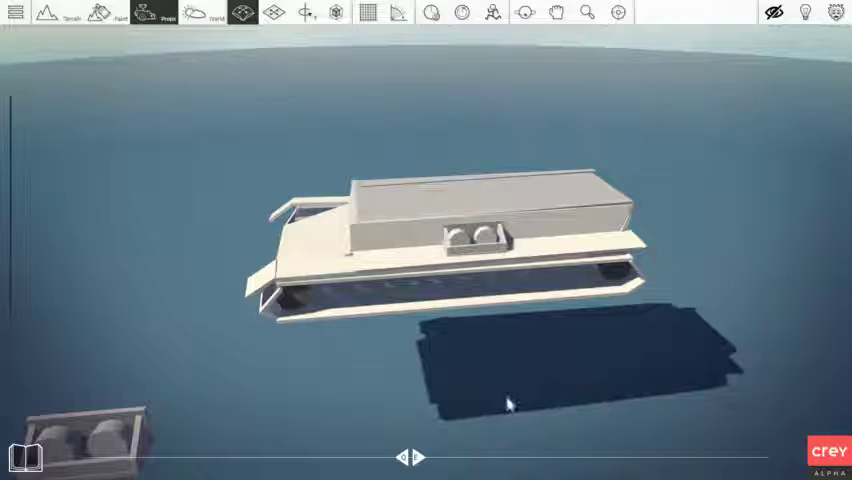
Step: Drag the flat slab up beside the hull and select the hull's front block
drag(504, 404, 420, 300)
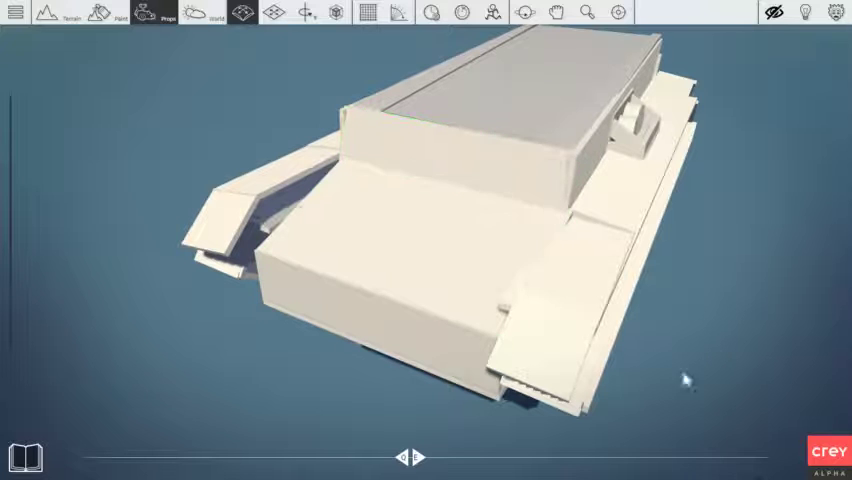
click(408, 278)
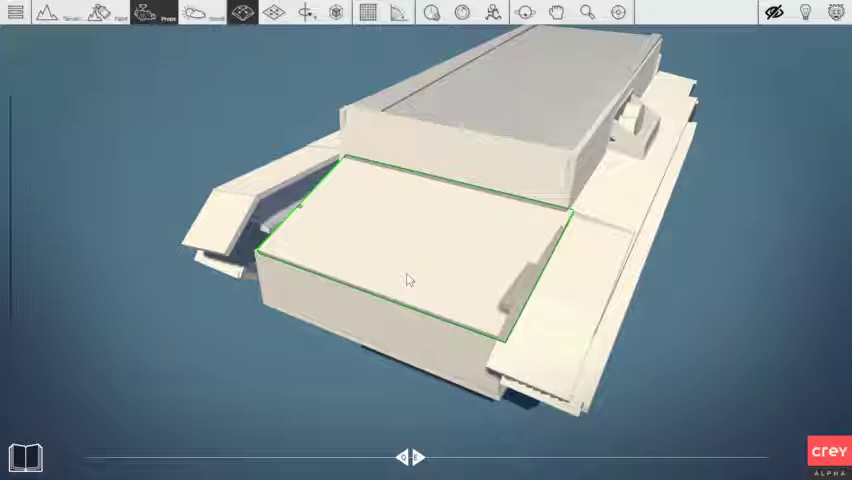
mouse_move(408, 280)
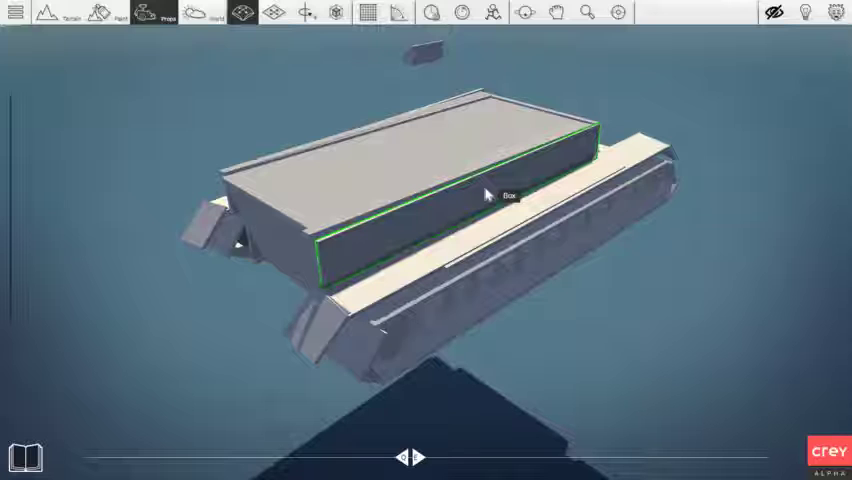
mouse_move(448, 216)
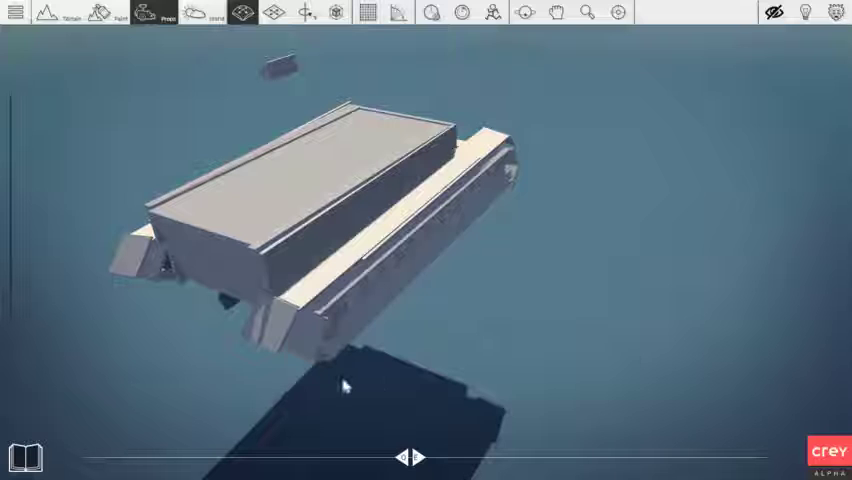
mouse_move(572, 220)
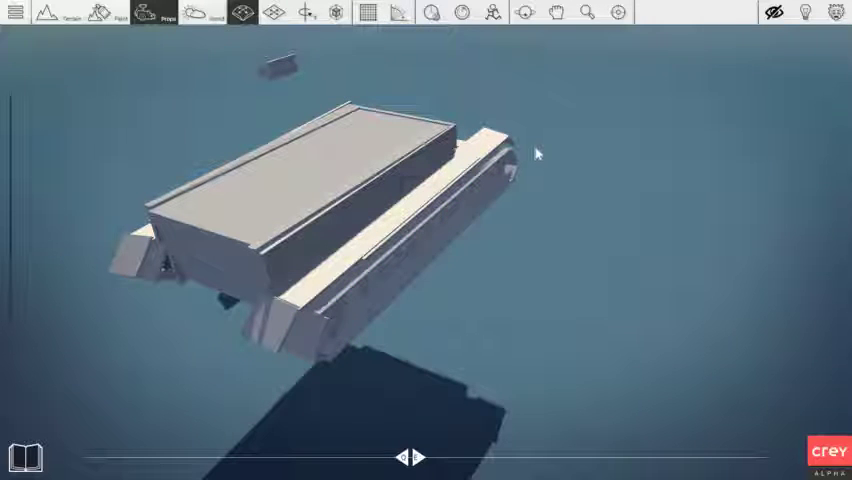
mouse_move(588, 252)
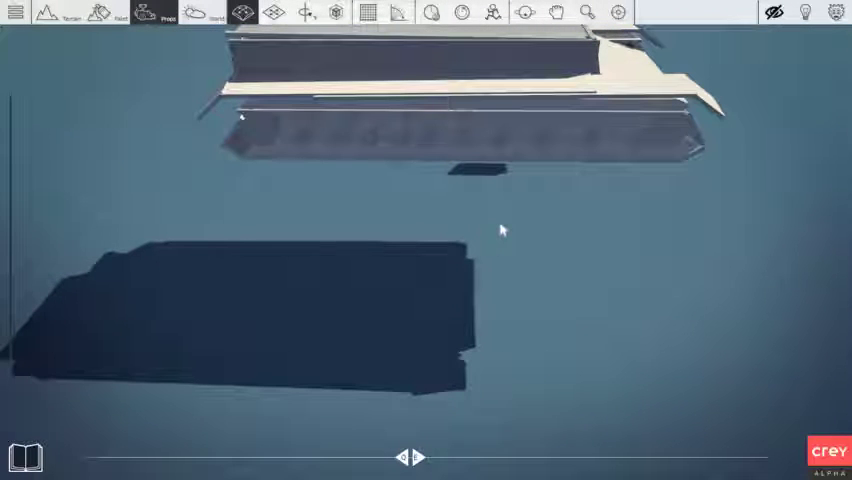
mouse_move(380, 288)
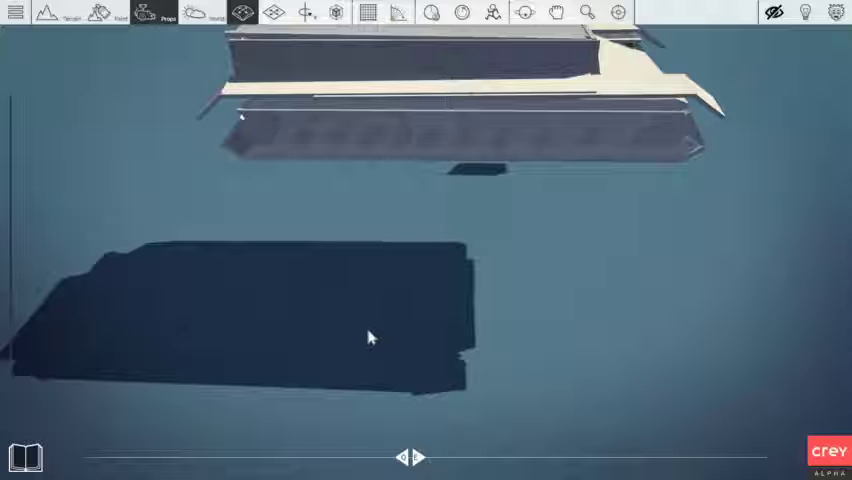
mouse_move(364, 382)
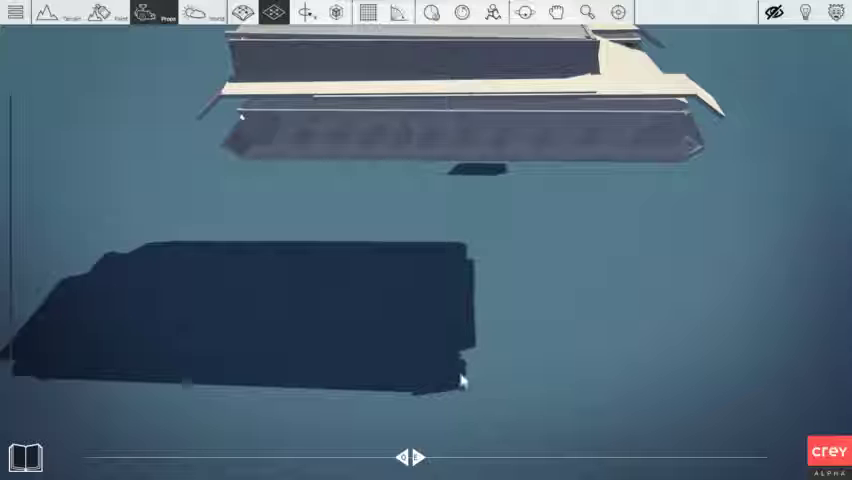
mouse_move(550, 340)
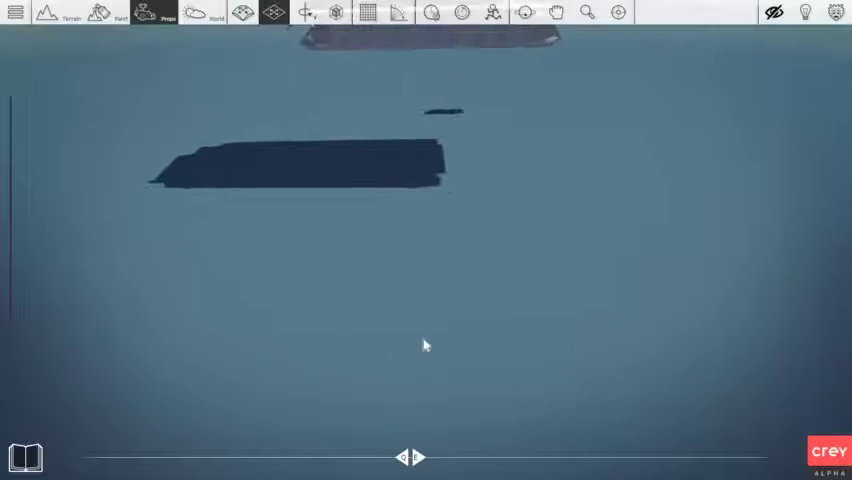
mouse_move(418, 332)
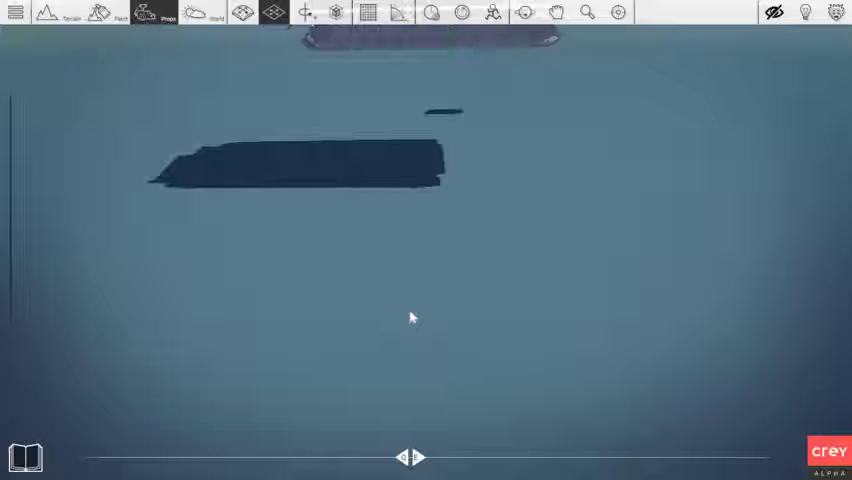
mouse_move(378, 346)
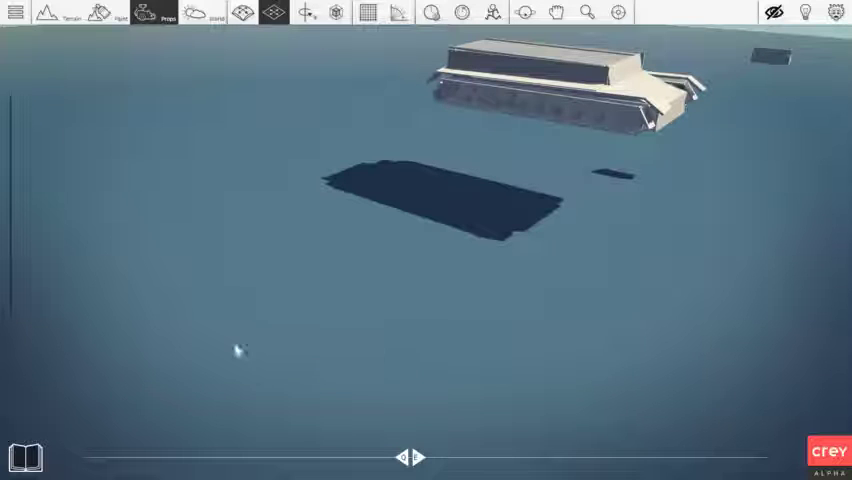
mouse_move(398, 328)
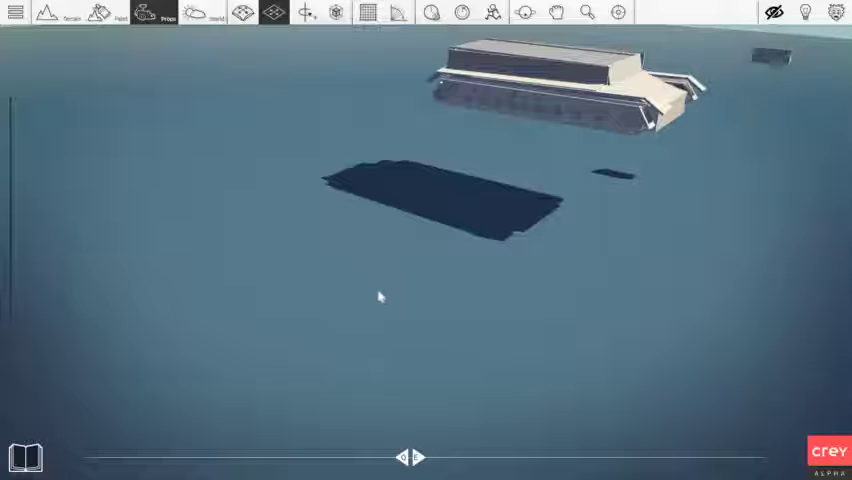
mouse_move(352, 280)
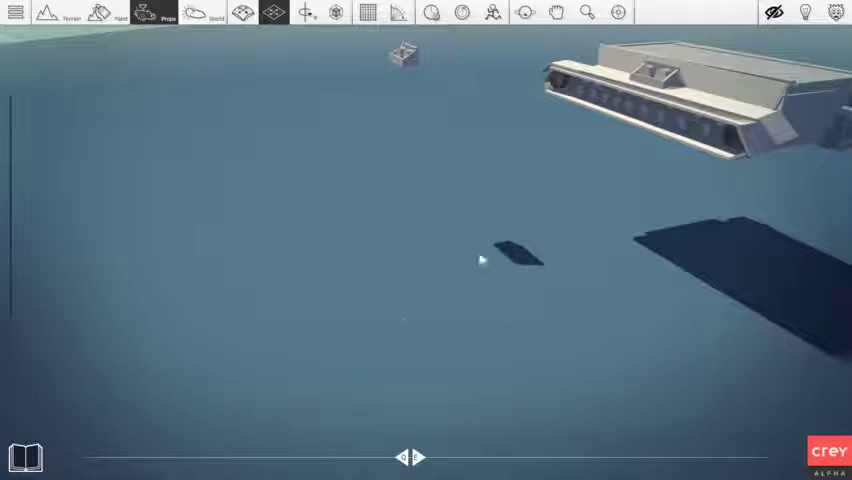
mouse_move(270, 376)
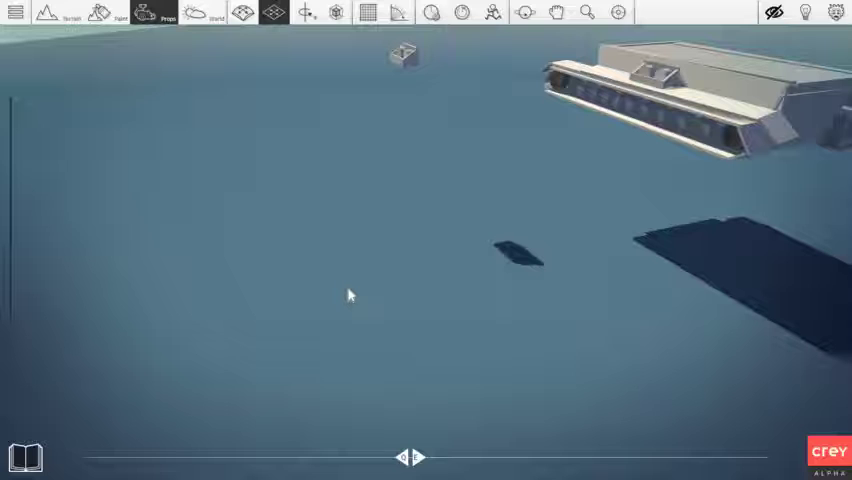
mouse_move(344, 288)
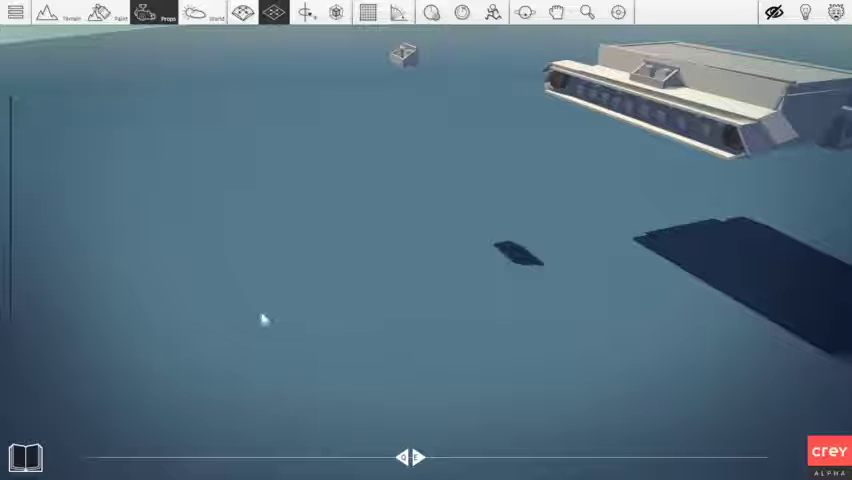
mouse_move(340, 244)
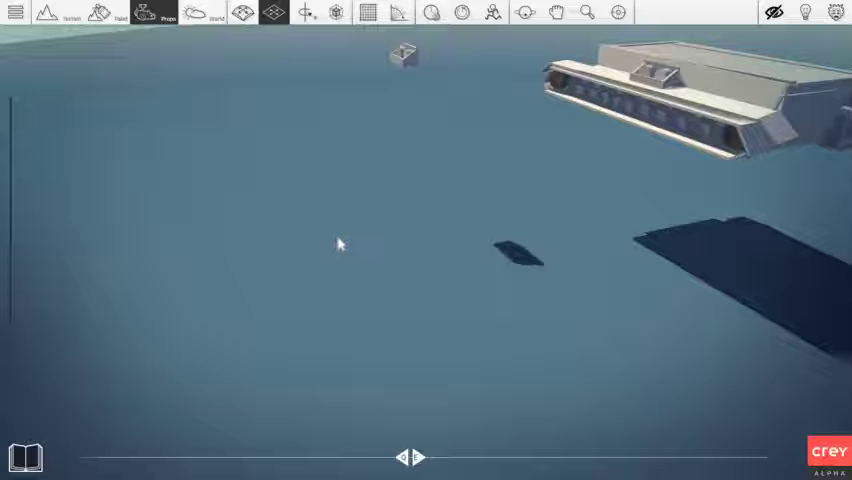
mouse_move(362, 246)
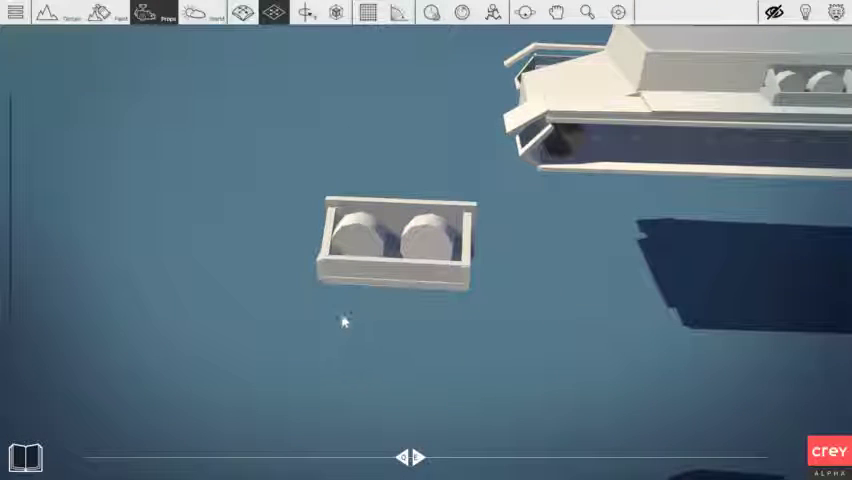
Step: Stretch a cube sideways into the base tray of the spare-wheel crate
drag(344, 320, 520, 324)
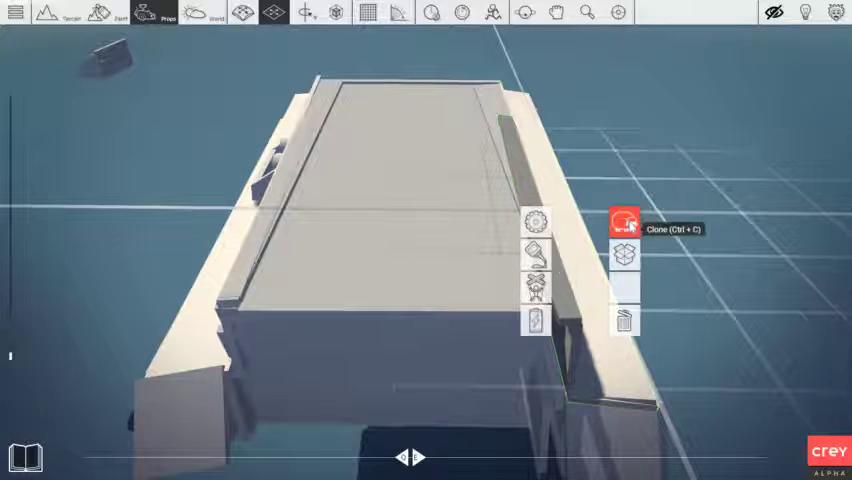
Step: Bring up the shared asset library showing the Hello World collection
click(624, 220)
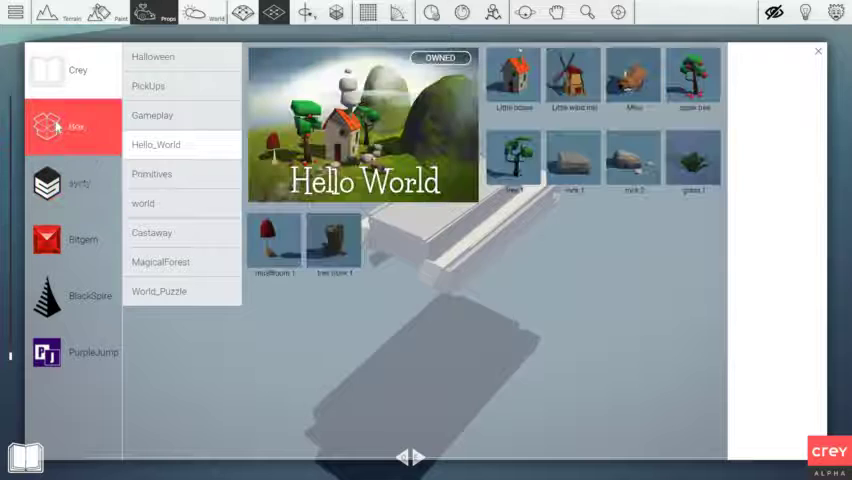
Step: Close the asset library panel to return to the tank hull
click(152, 174)
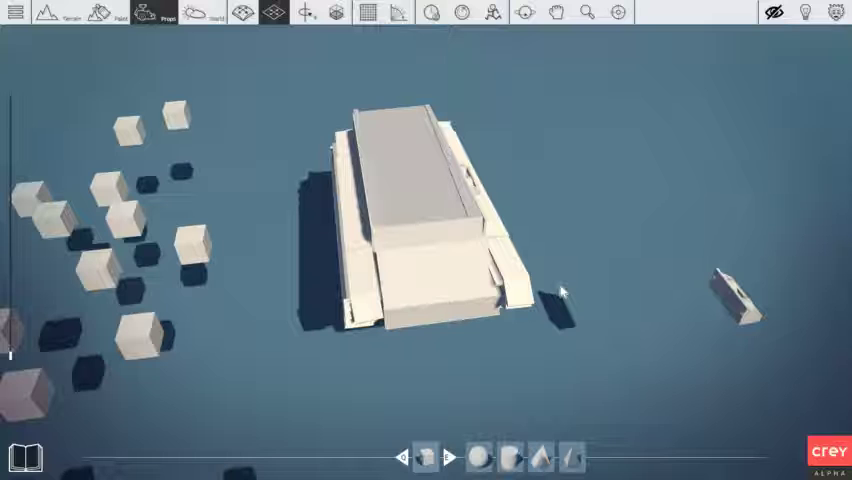
mouse_move(552, 344)
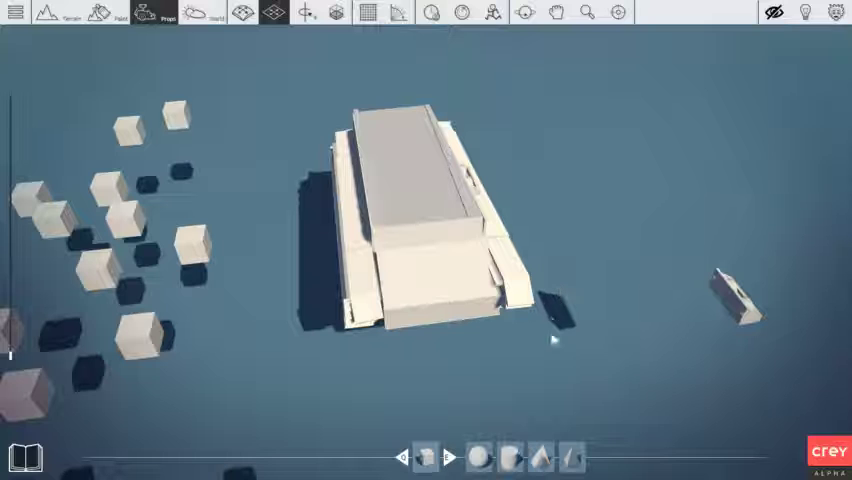
mouse_move(558, 362)
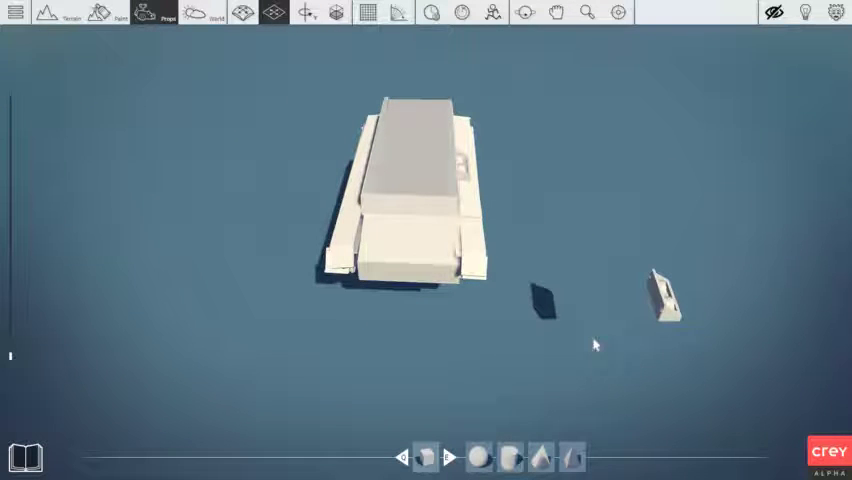
mouse_move(644, 344)
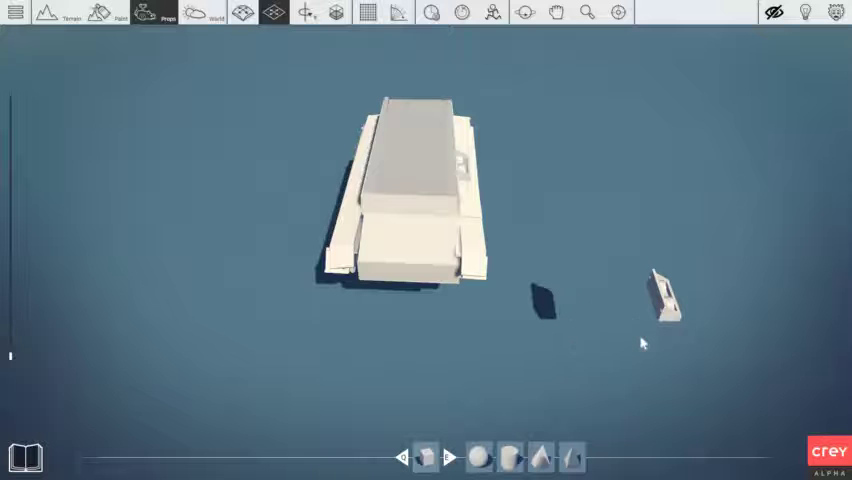